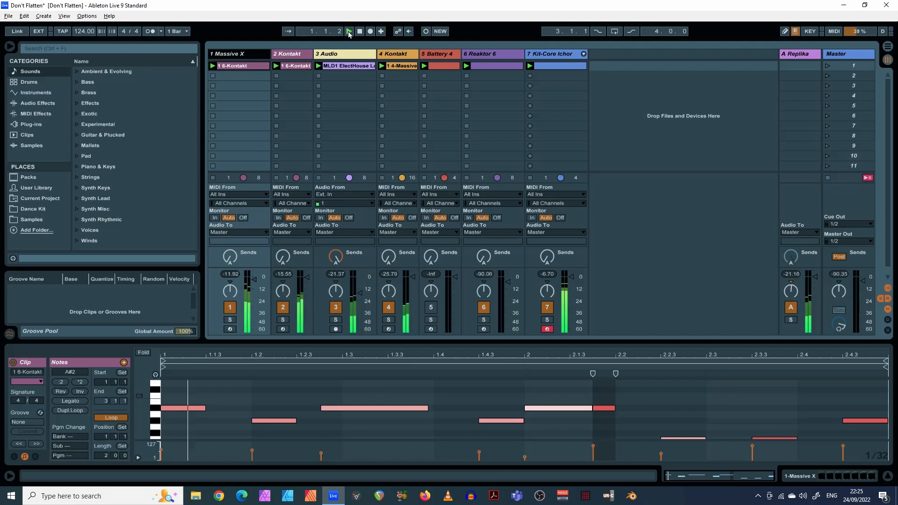
Step: Start playback of the set to hear the Massive X chord notes
left_click(349, 31)
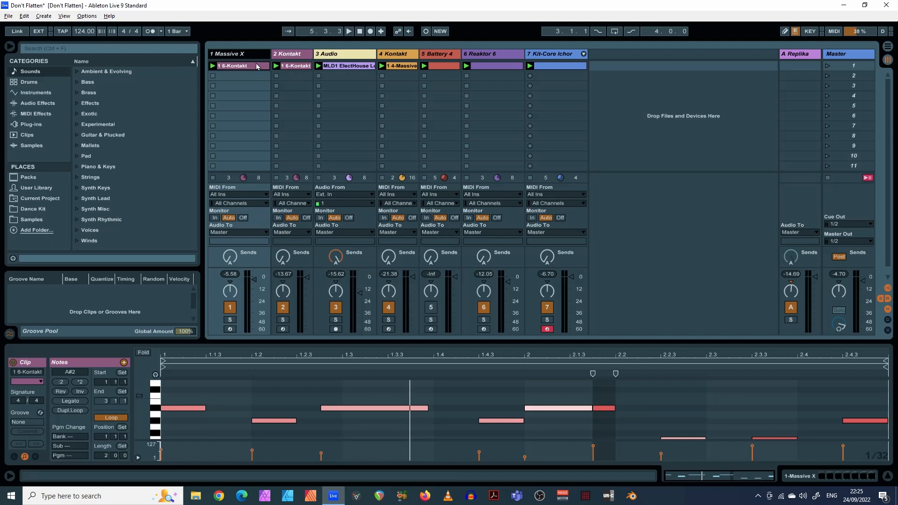
mouse_move(547, 75)
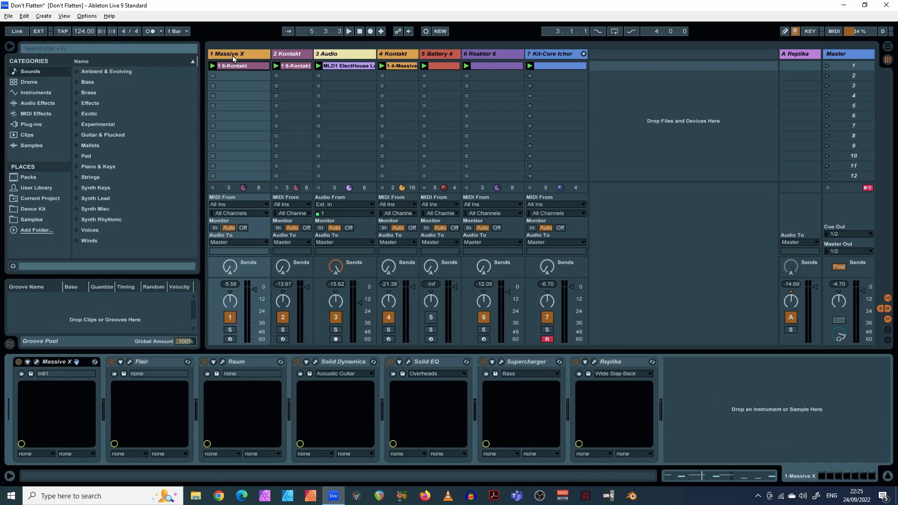
mouse_move(78, 402)
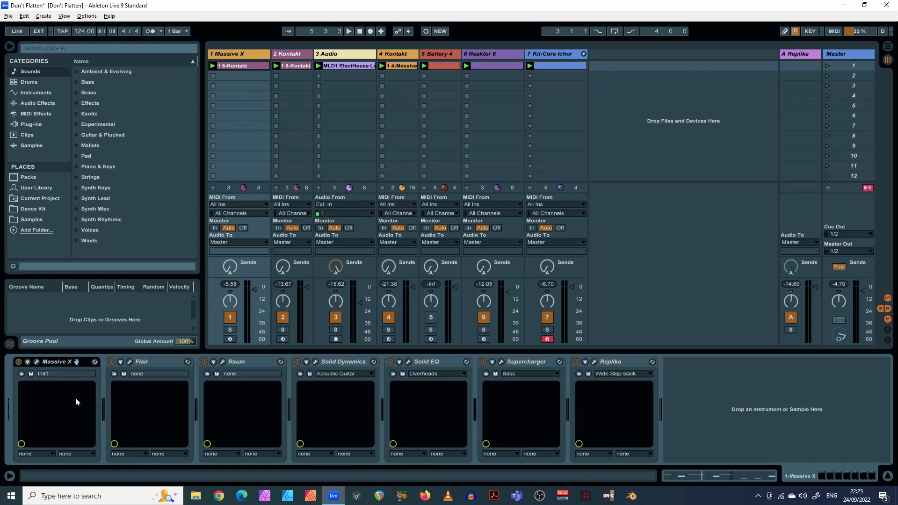
mouse_move(400, 402)
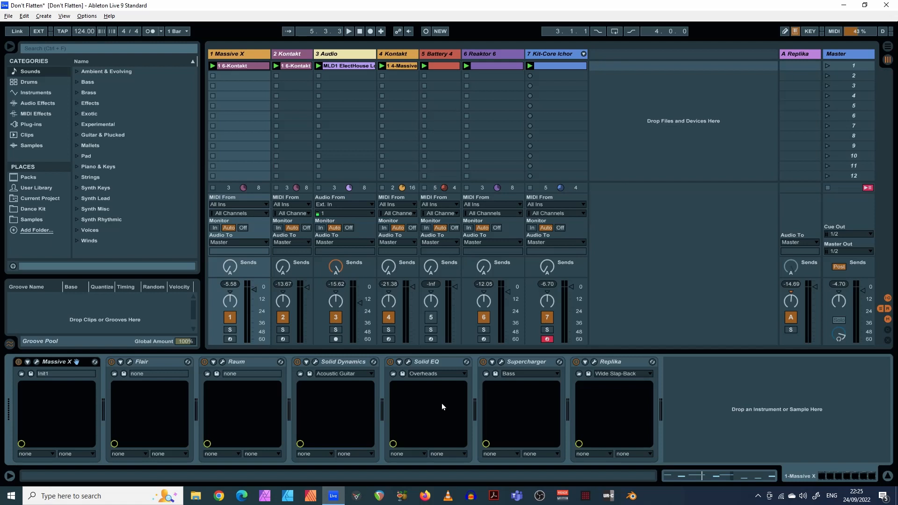
mouse_move(514, 414)
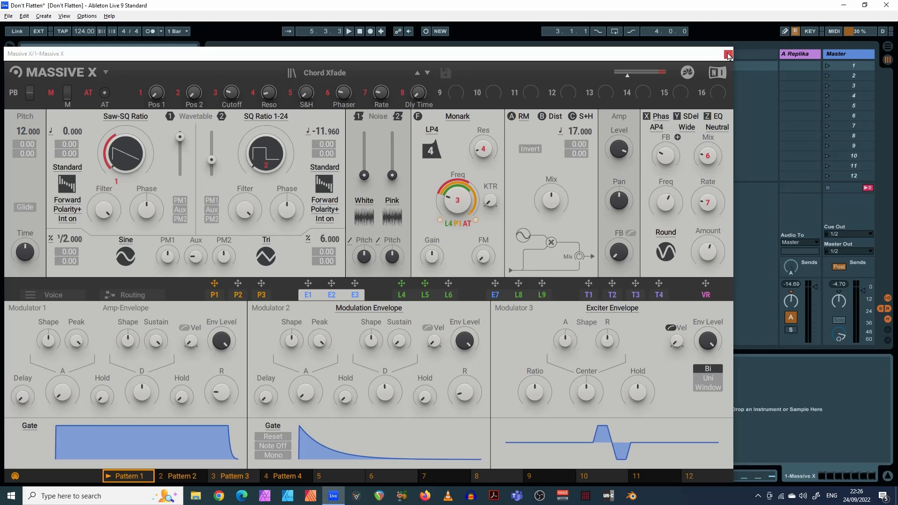
Step: Close the Massive X plug-in window, leaving the set playing
left_click(728, 55)
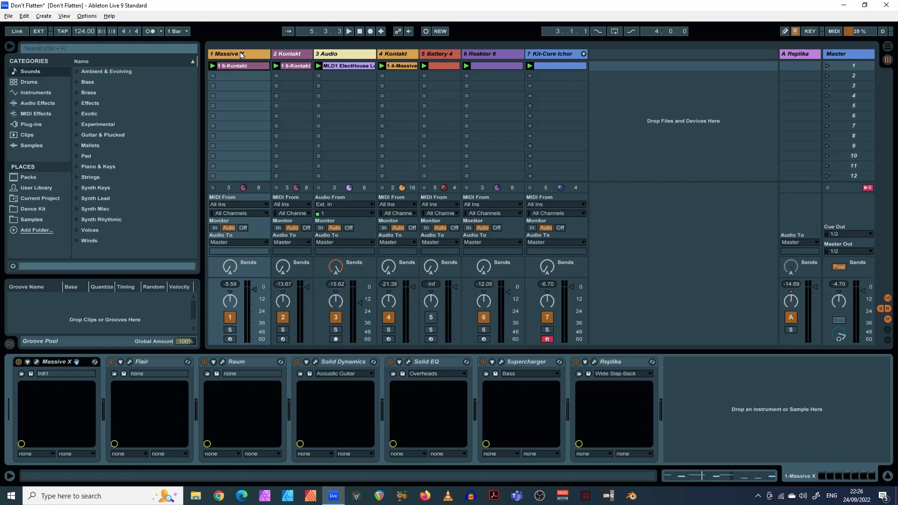
Step: Freeze the Massive X track from its header context menu
right_click(237, 54)
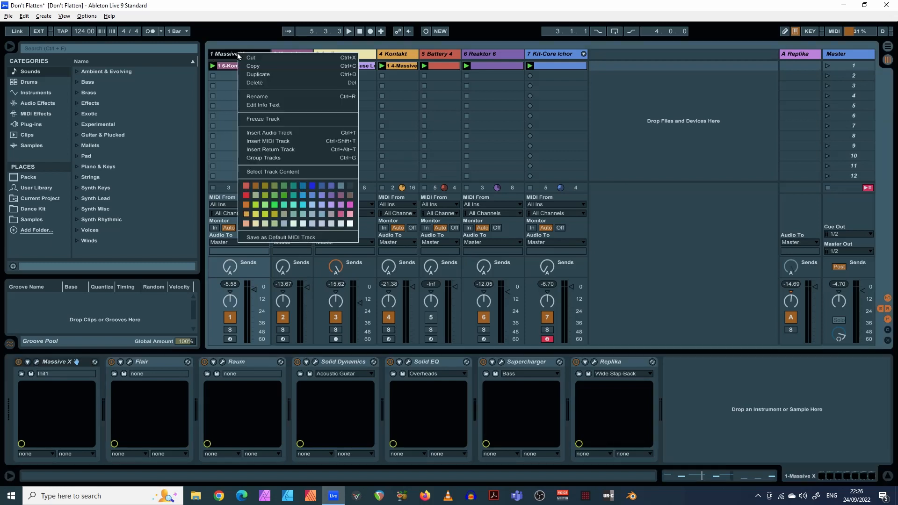
mouse_move(255, 123)
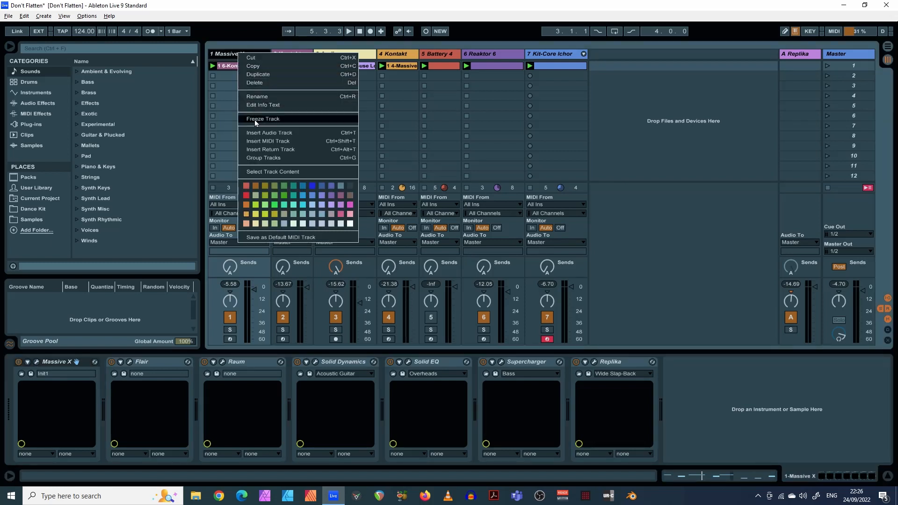
left_click(263, 118)
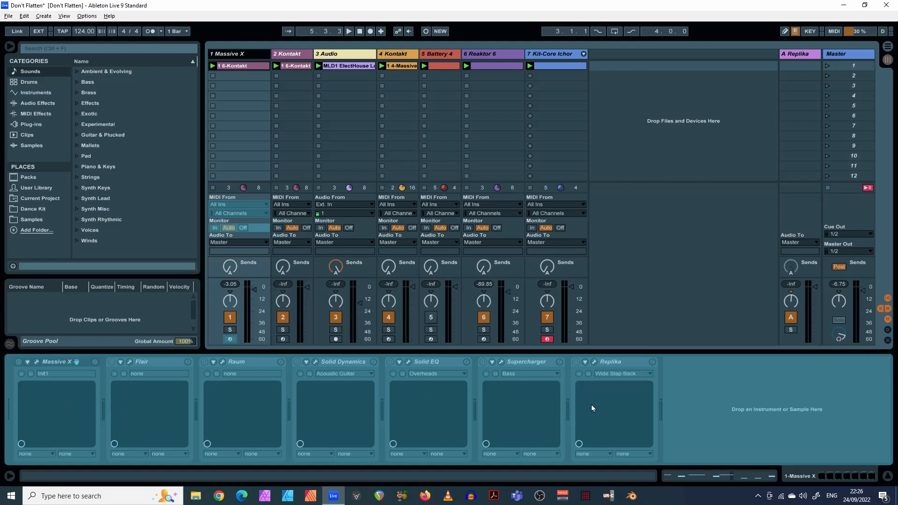
mouse_move(131, 418)
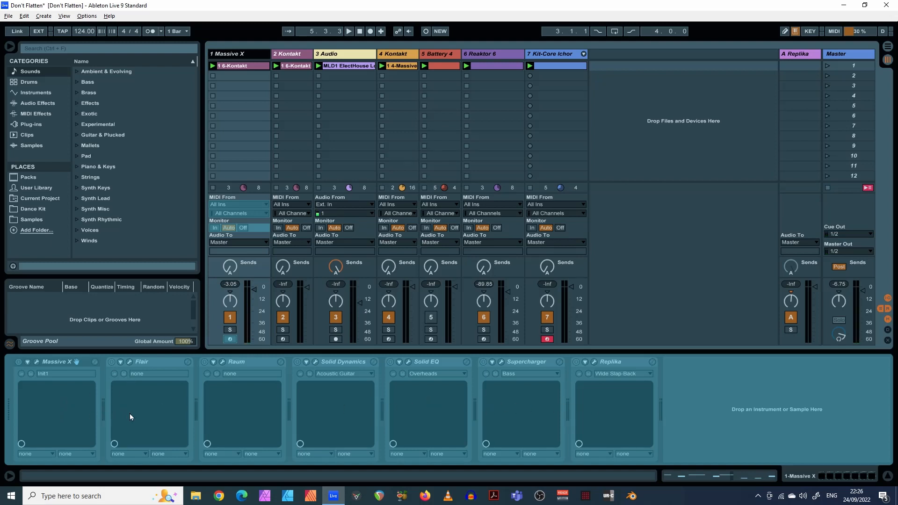
mouse_move(574, 415)
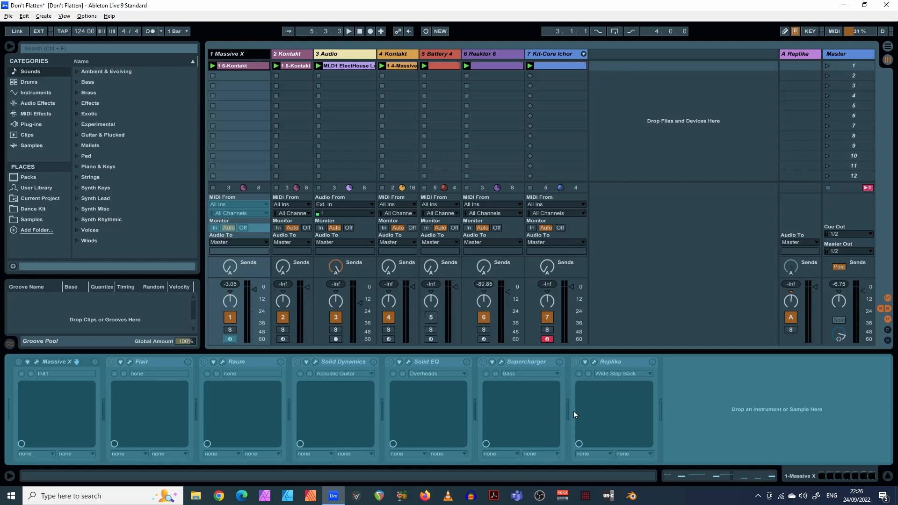
mouse_move(271, 416)
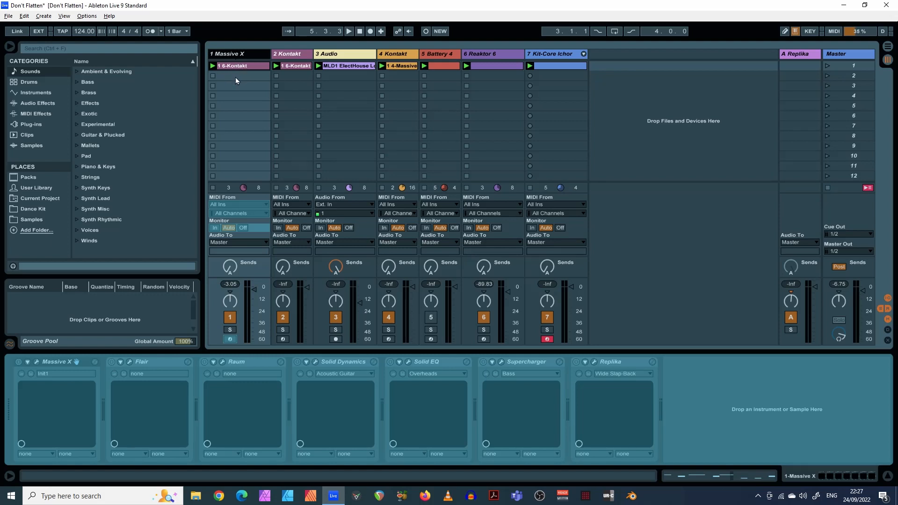
left_click(348, 32)
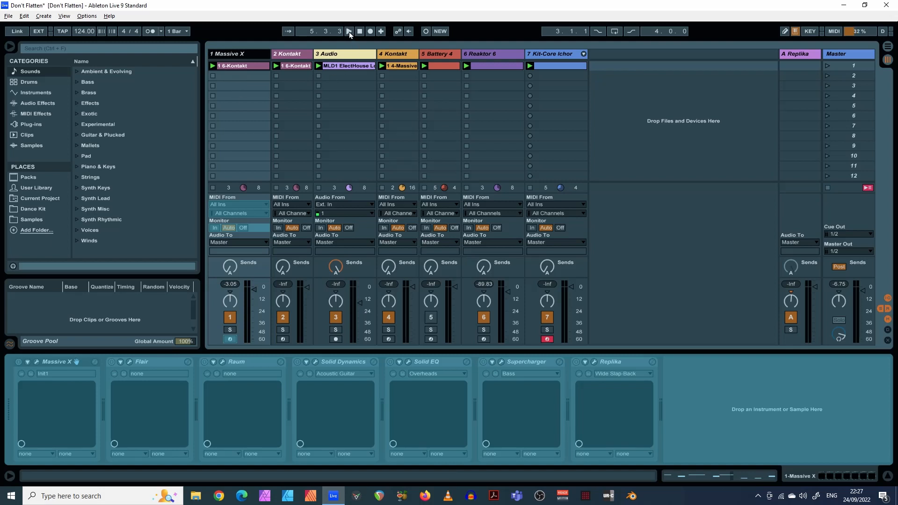
left_click(350, 32)
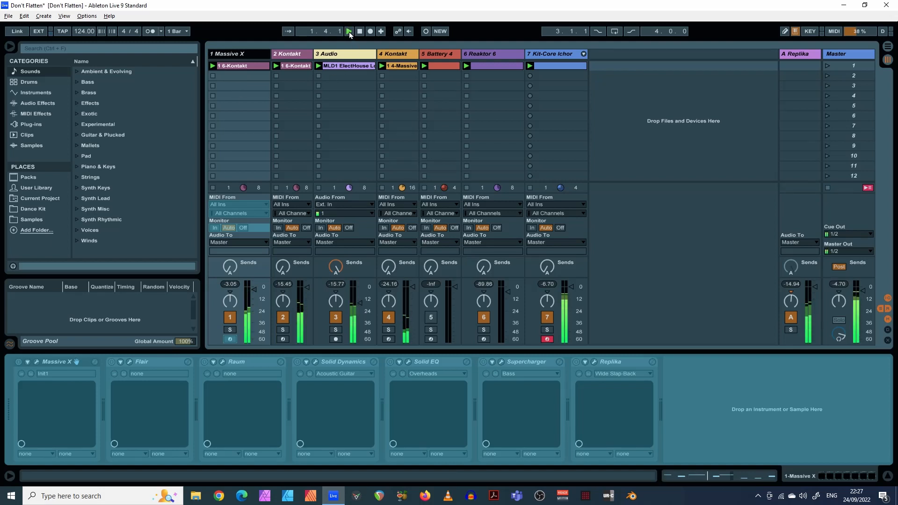
left_click(348, 32)
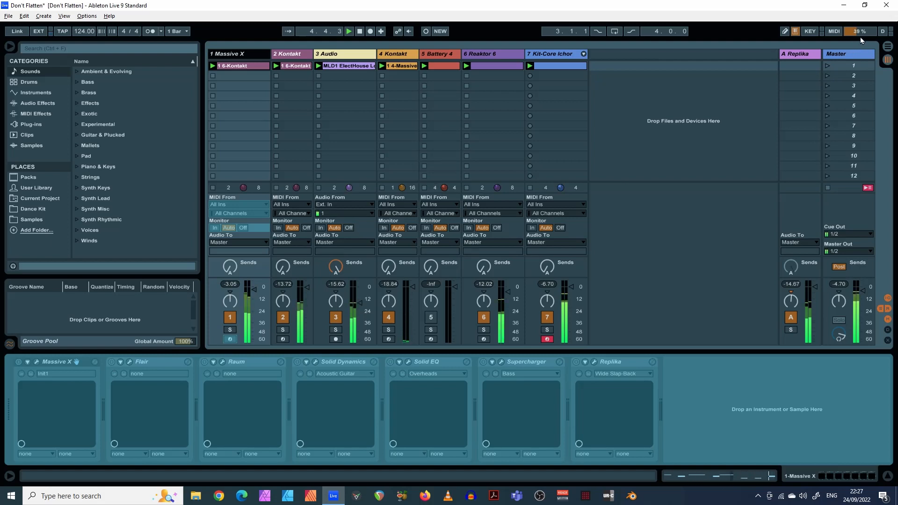
left_click(364, 32)
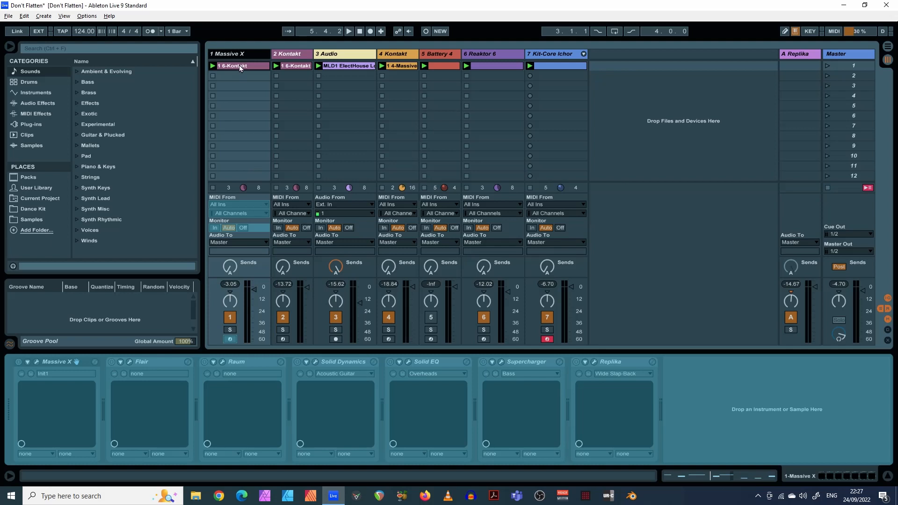
Step: Flatten the frozen Massive X track into an audio track of rendered Freeze audio
right_click(237, 65)
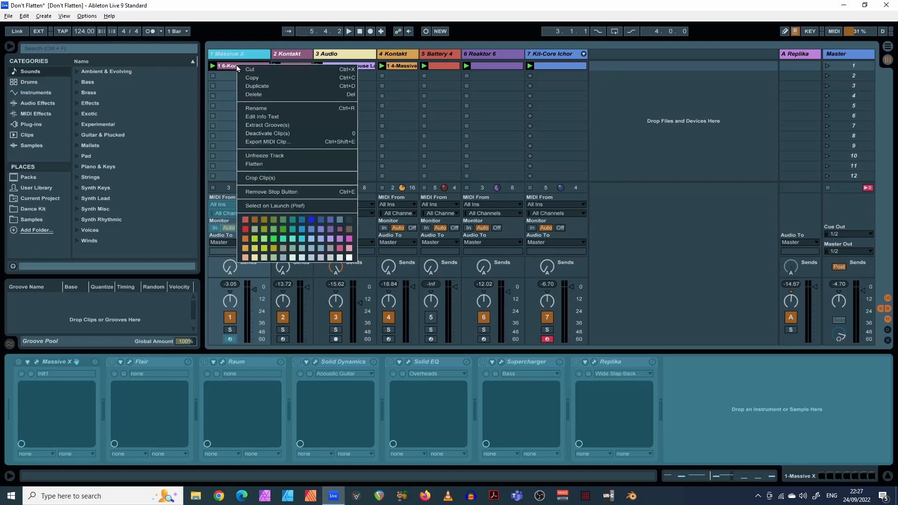
mouse_move(266, 162)
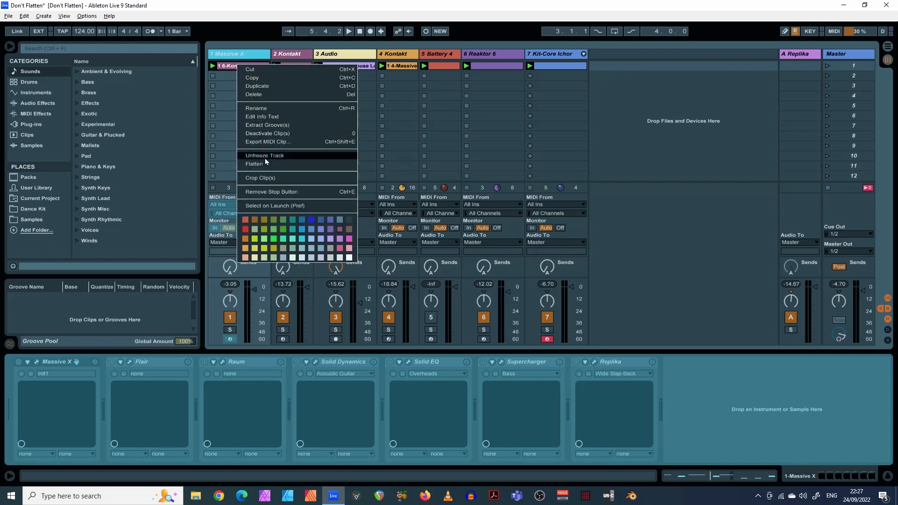
mouse_move(272, 166)
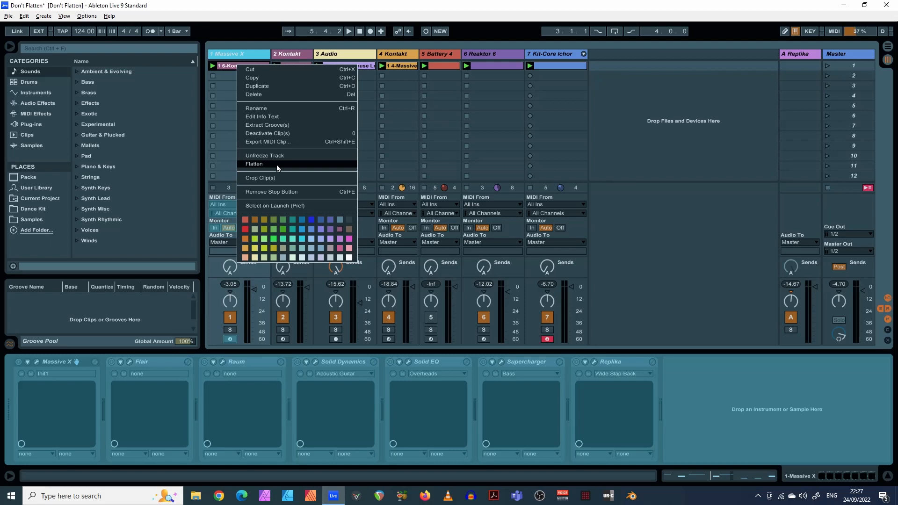
left_click(254, 164)
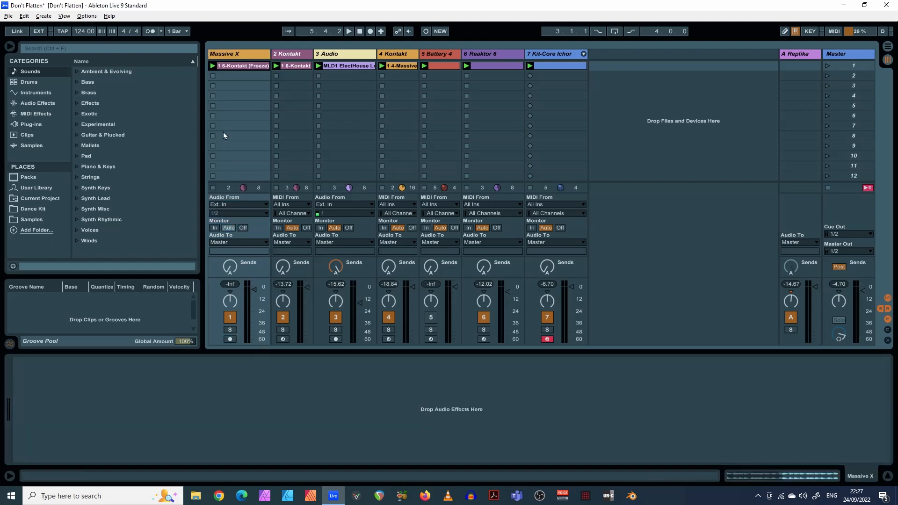
mouse_move(137, 414)
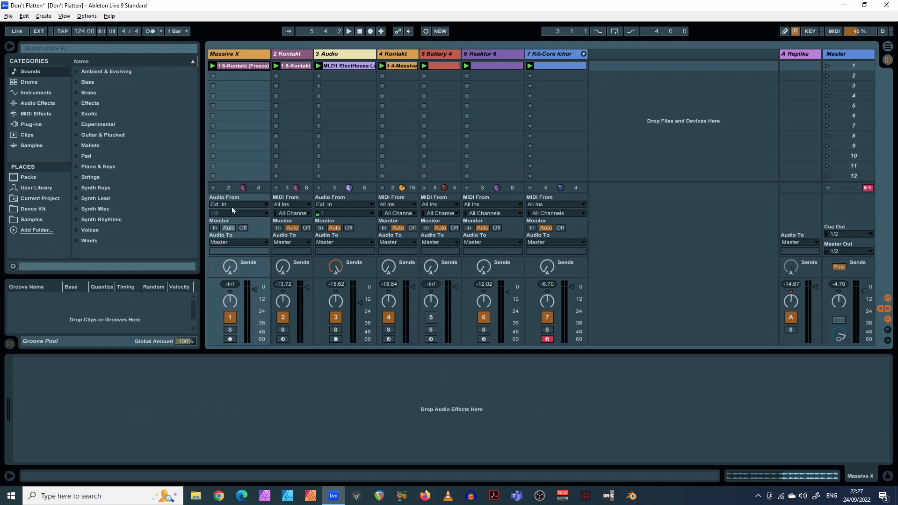
Step: Open the flattened Massive X Freeze clip in the Sample editor to show its waveform
left_click(239, 65)
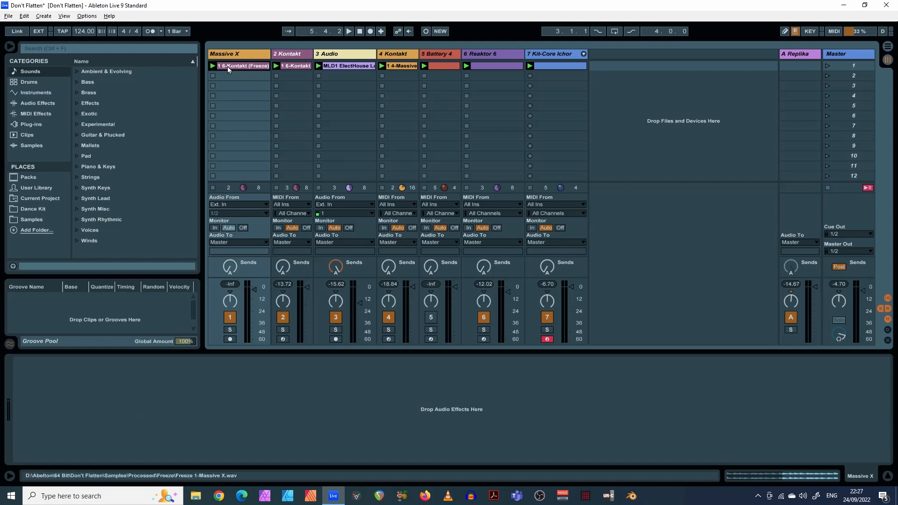
double_click(242, 66)
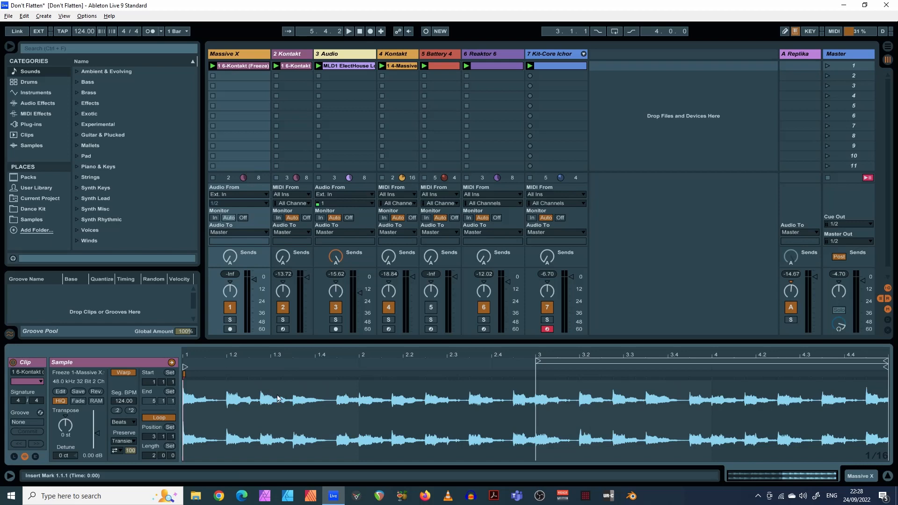
mouse_move(307, 406)
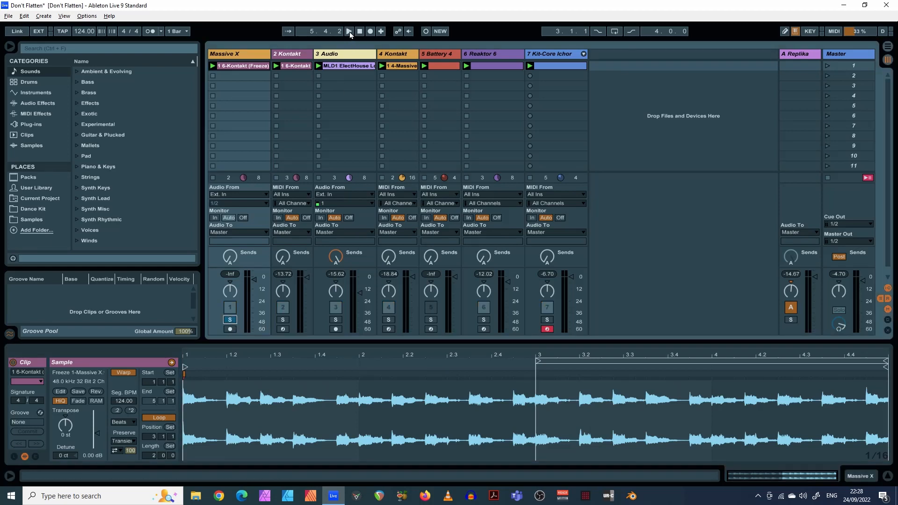
Step: Play the soloed flattened Massive X audio track on its own, then stop playback
left_click(350, 32)
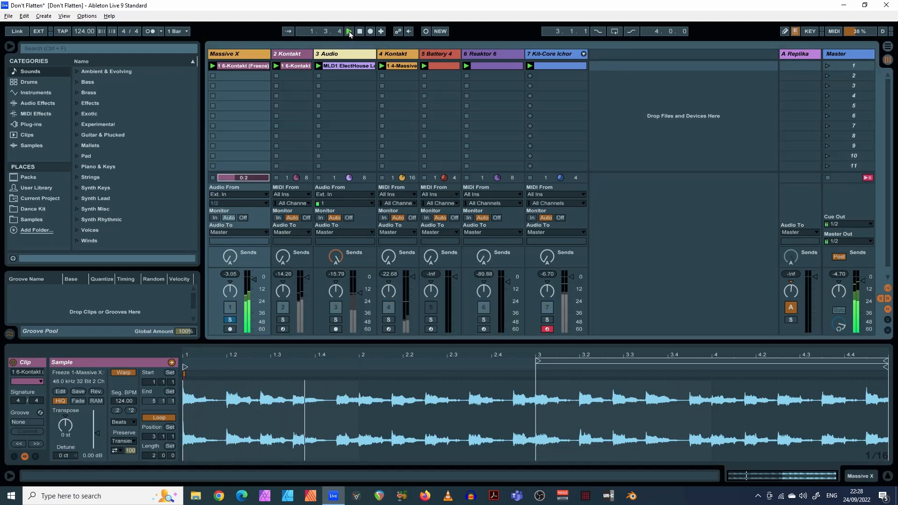
left_click(365, 31)
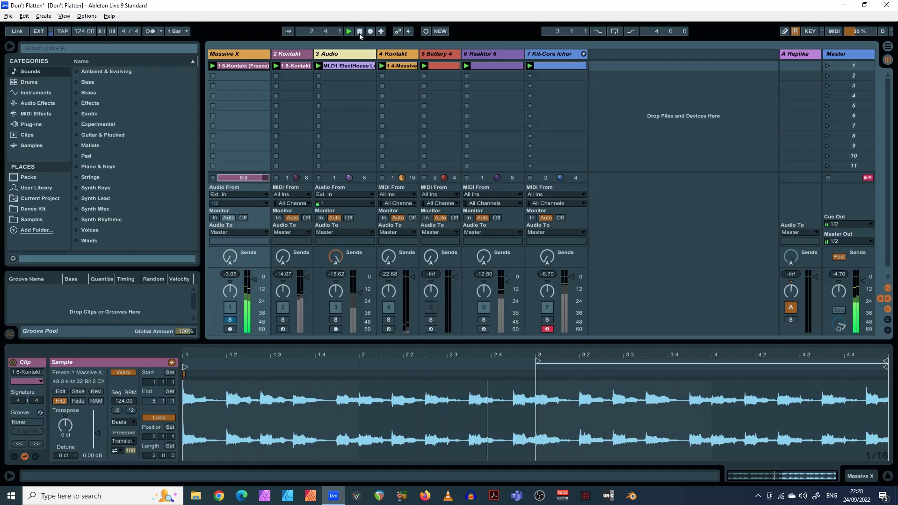
left_click(349, 32)
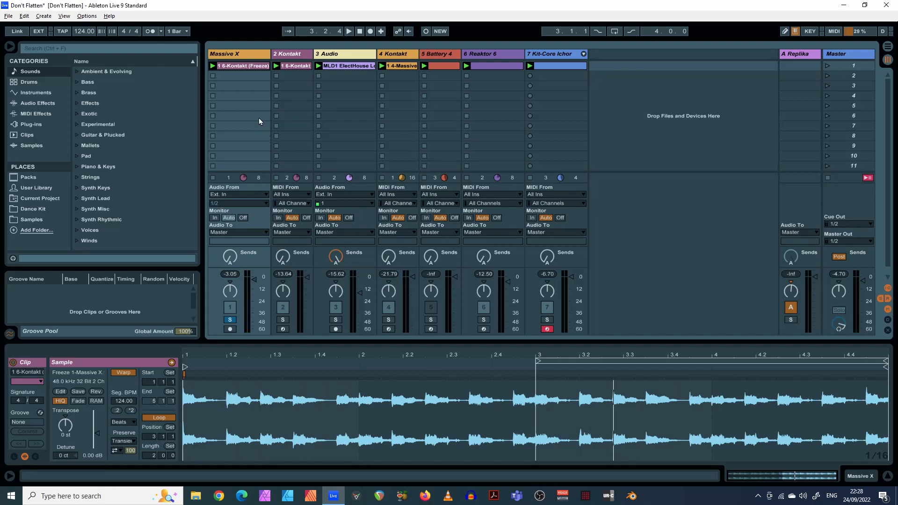
mouse_move(253, 82)
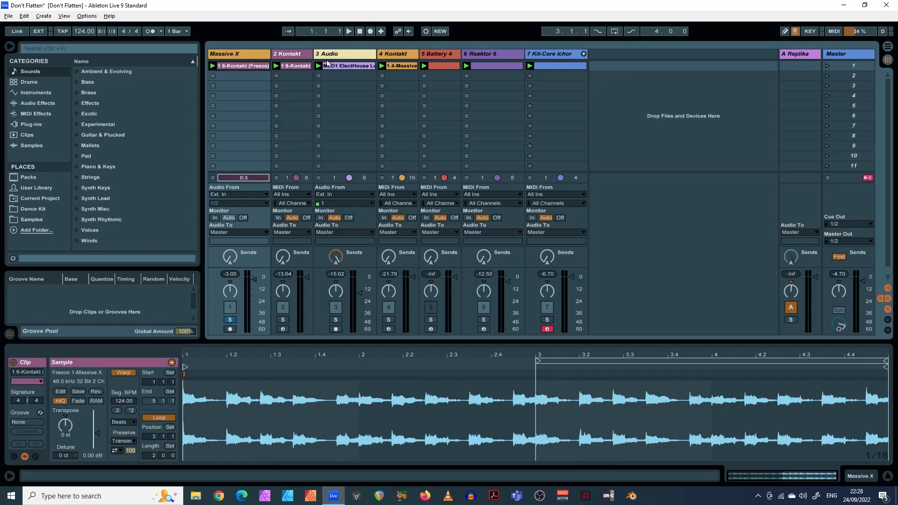
mouse_move(284, 98)
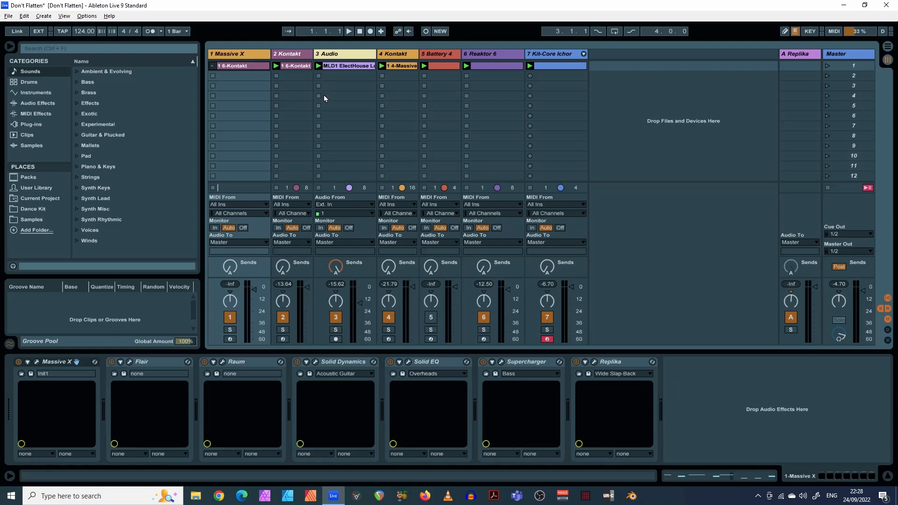
mouse_move(335, 91)
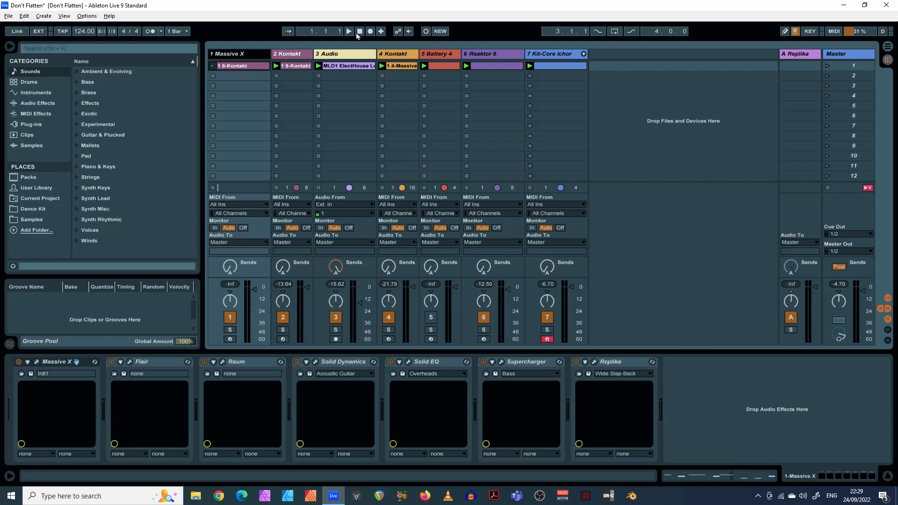
Step: Freeze the Massive X MIDI track again from its header context menu
right_click(238, 66)
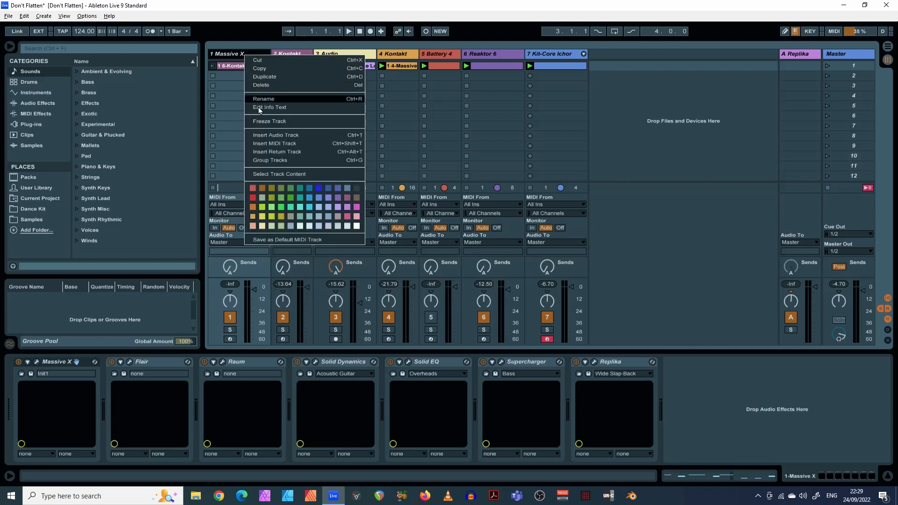
left_click(268, 121)
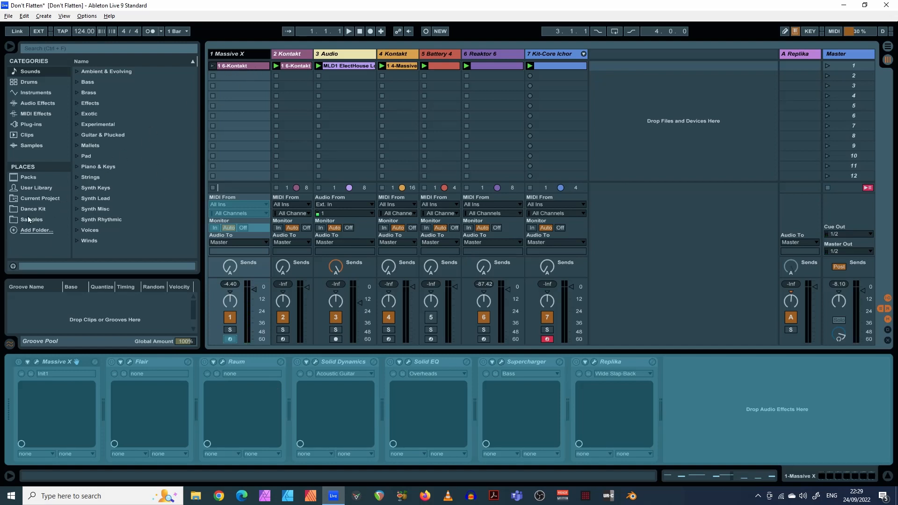
mouse_move(506, 411)
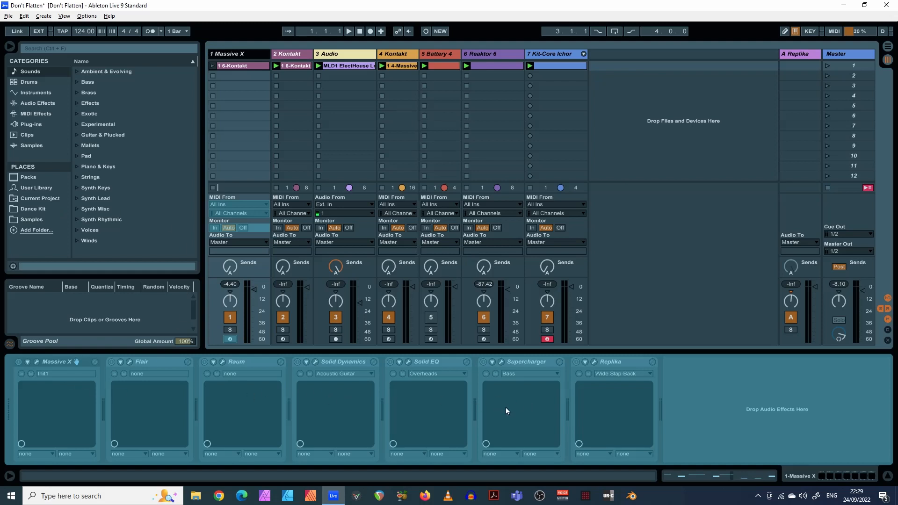
mouse_move(213, 406)
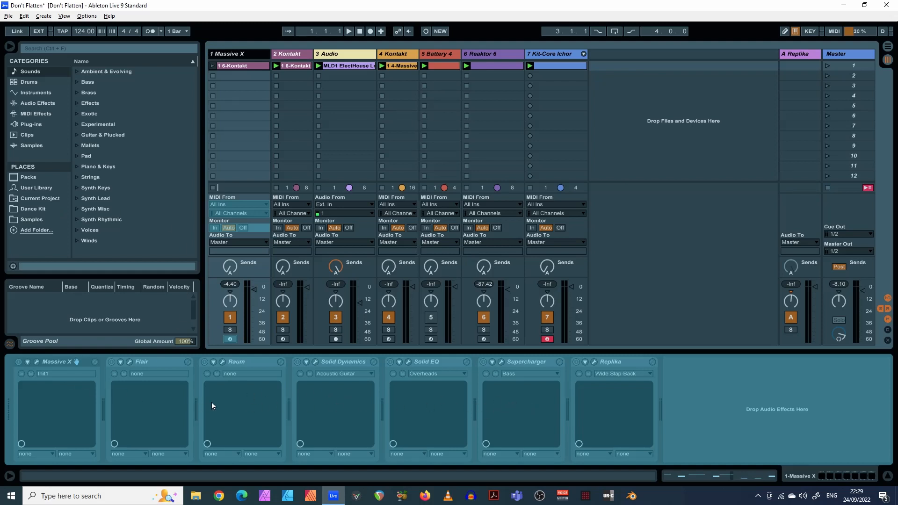
mouse_move(589, 411)
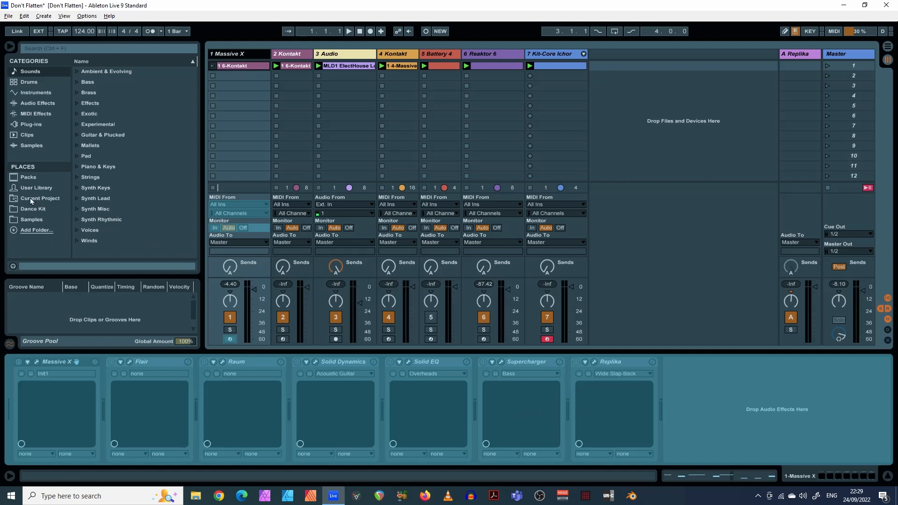
Step: From Current Project > Samples > Freeze, drag Freeze 1-Massive X-1.wav onto a new audio track
left_click(40, 198)
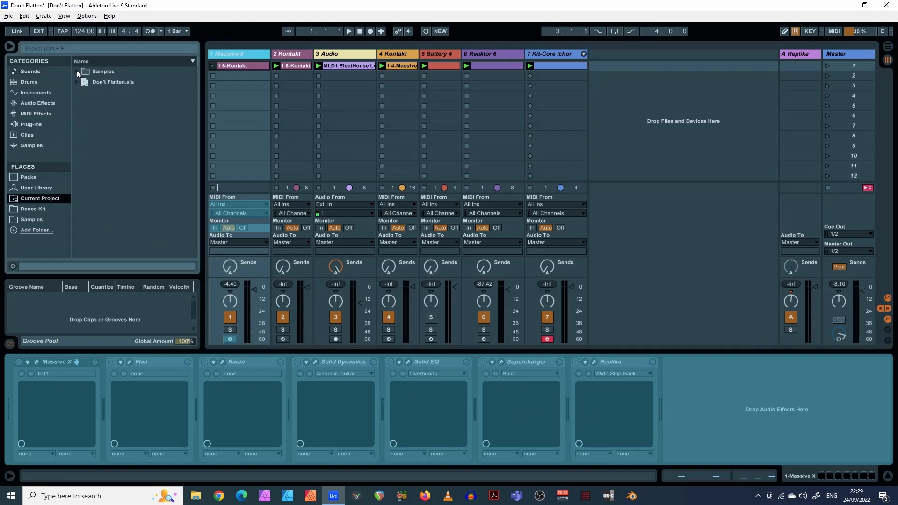
left_click(76, 71)
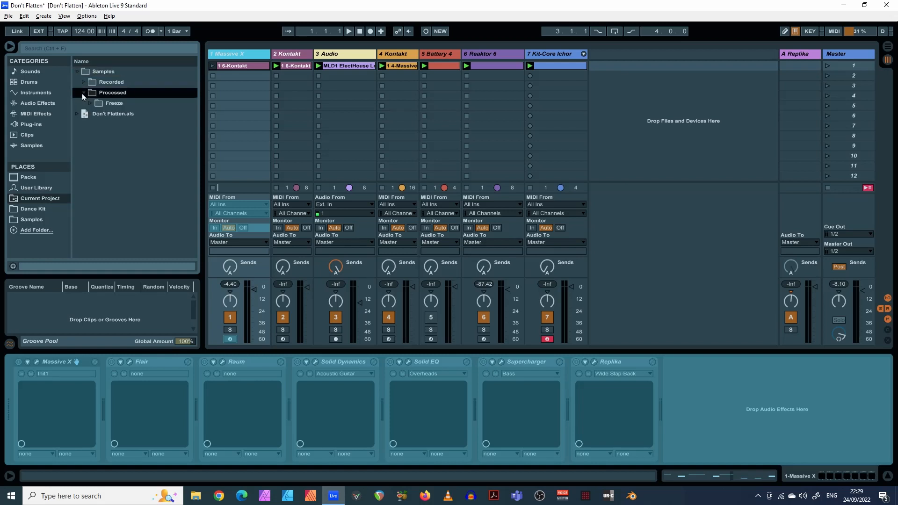
left_click(92, 103)
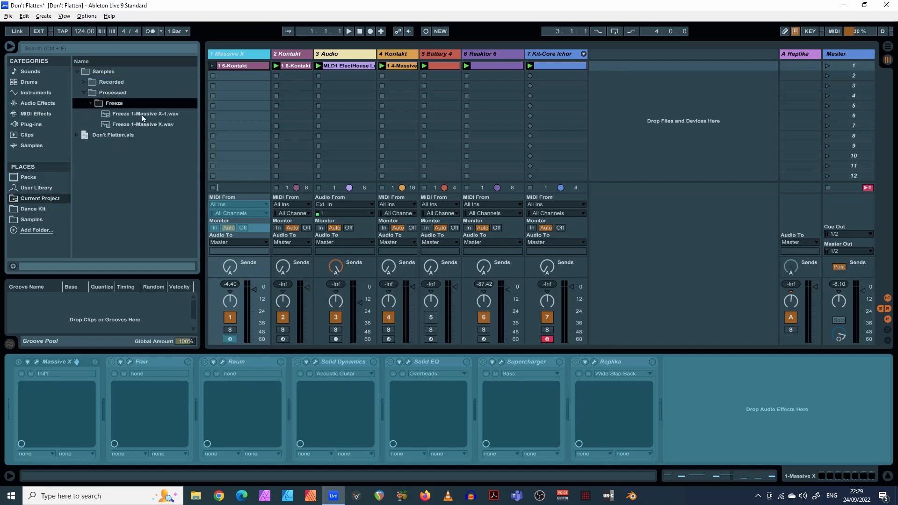
left_click(144, 113)
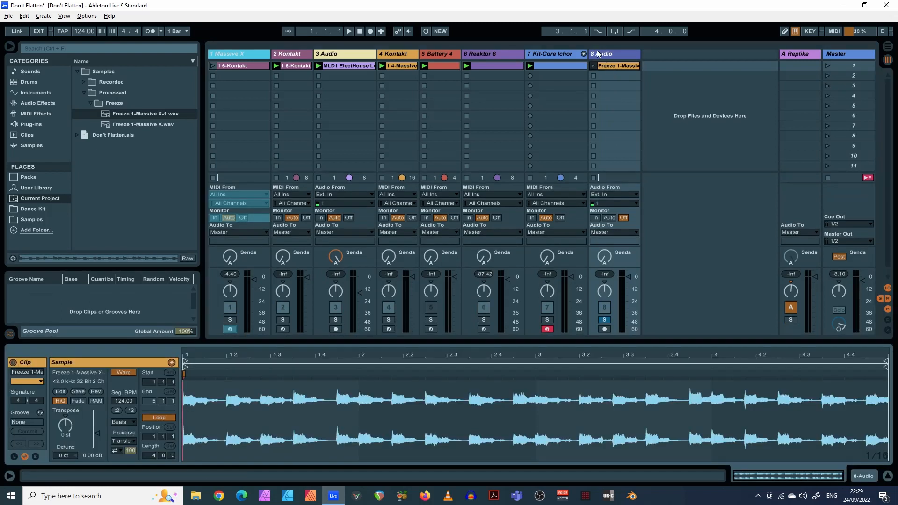
Step: Audition the freeze clip with play and stop before moving the new audio track beside Massive X
left_click(349, 31)
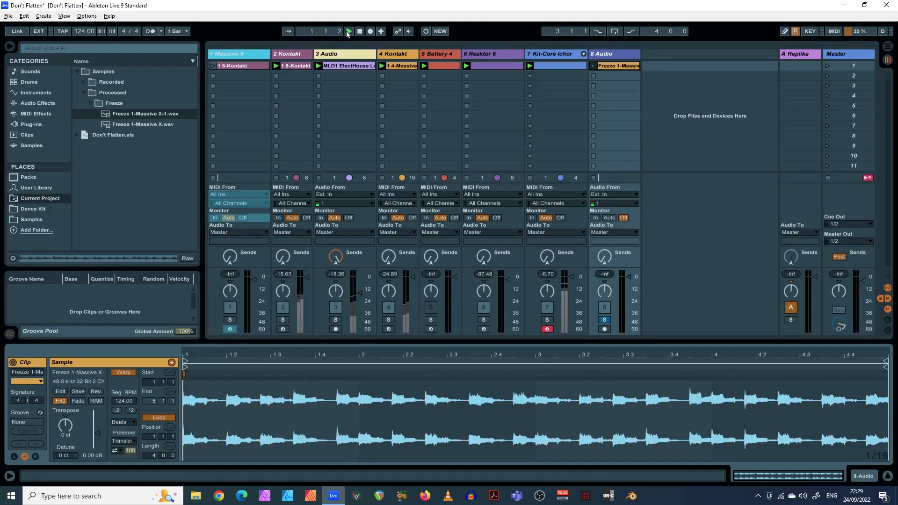
left_click(350, 31)
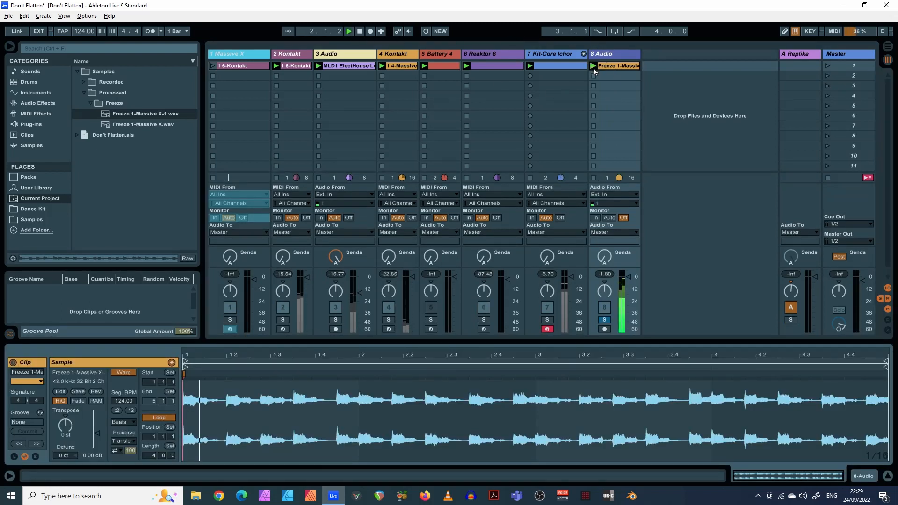
left_click(350, 32)
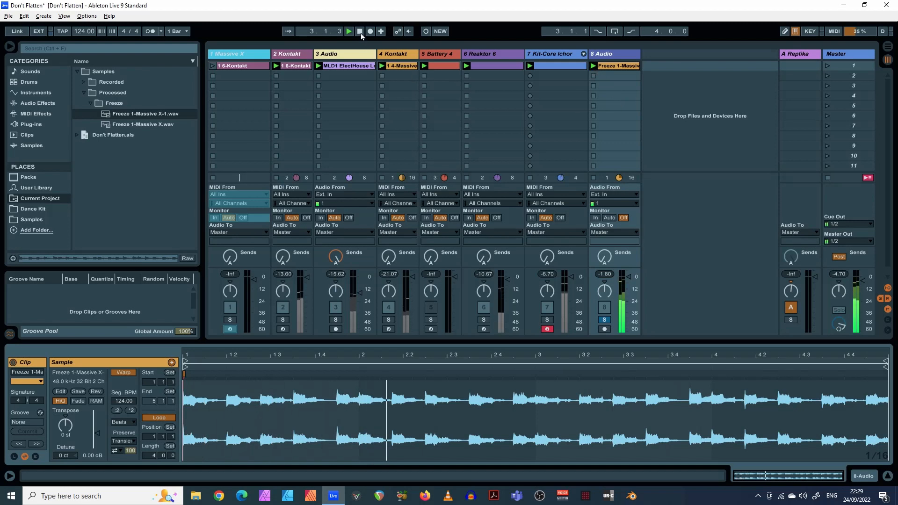
left_click(350, 32)
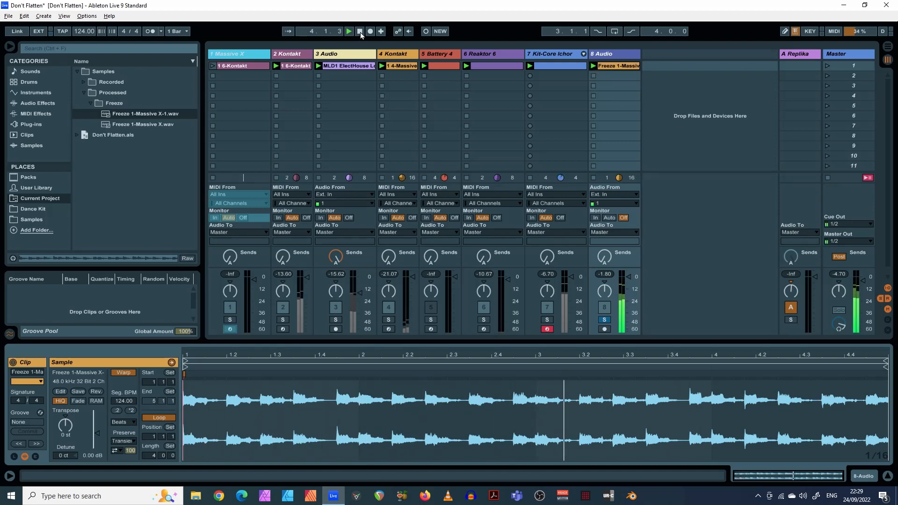
left_click(365, 31)
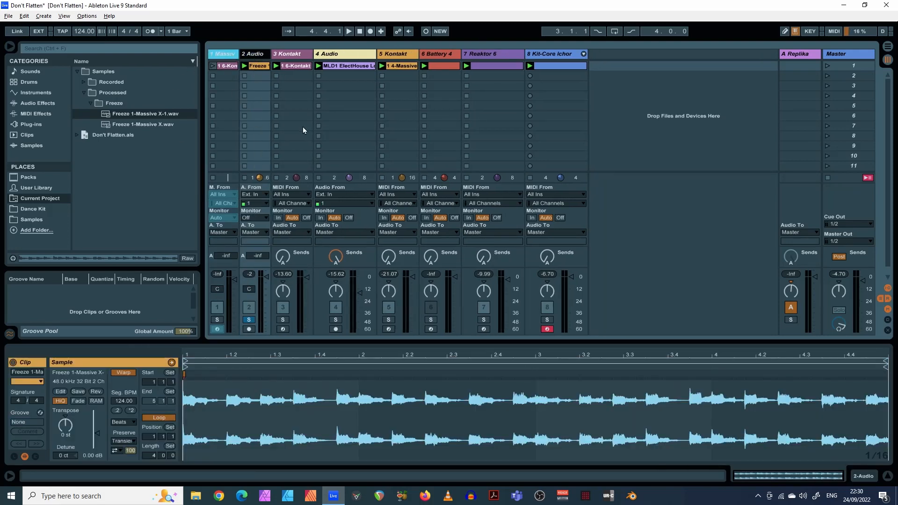
Step: Select the Massive X track to show its MIDI clip, then play and stop the song
left_click(258, 65)
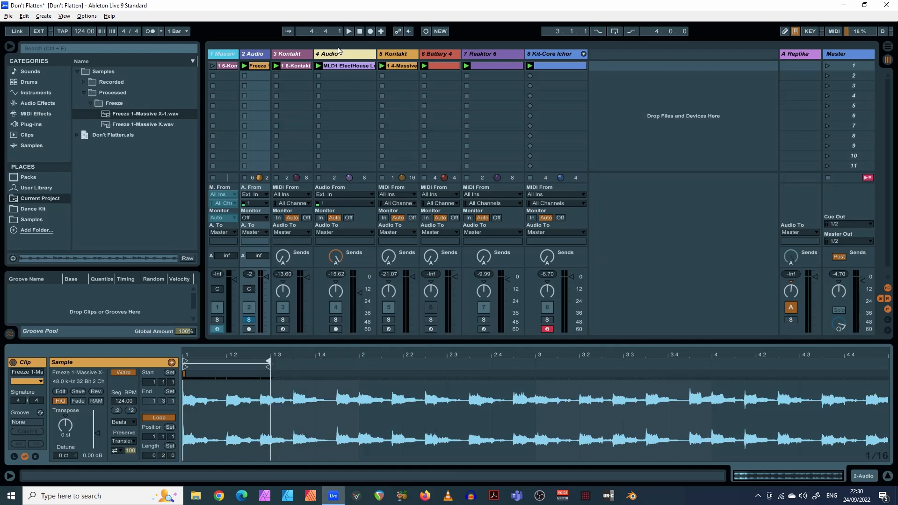
left_click(350, 32)
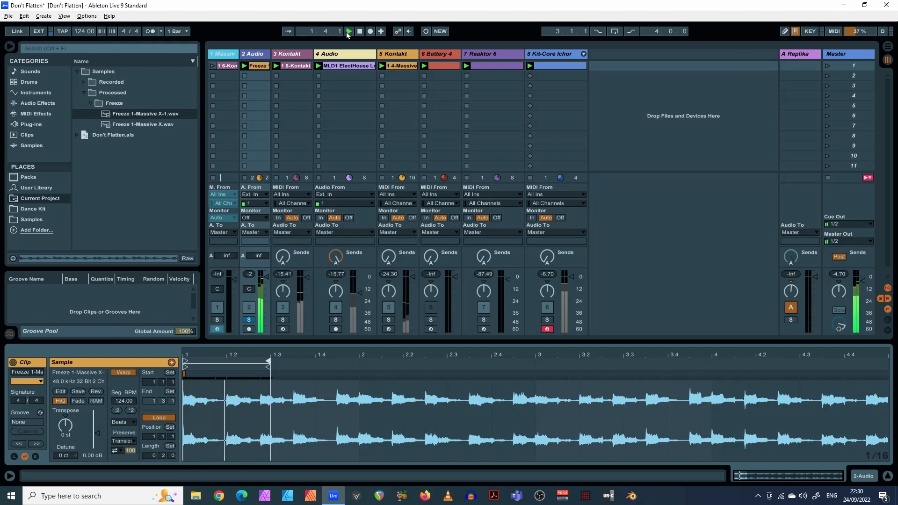
left_click(365, 32)
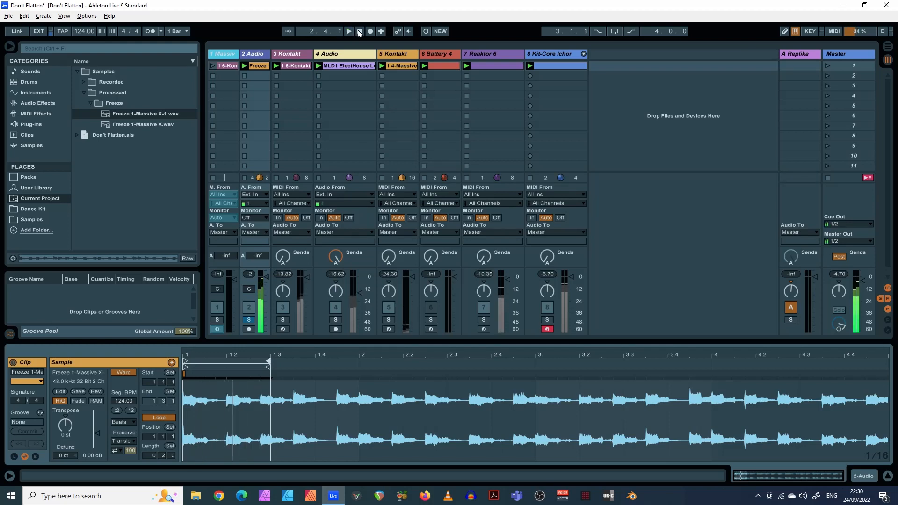
left_click(364, 32)
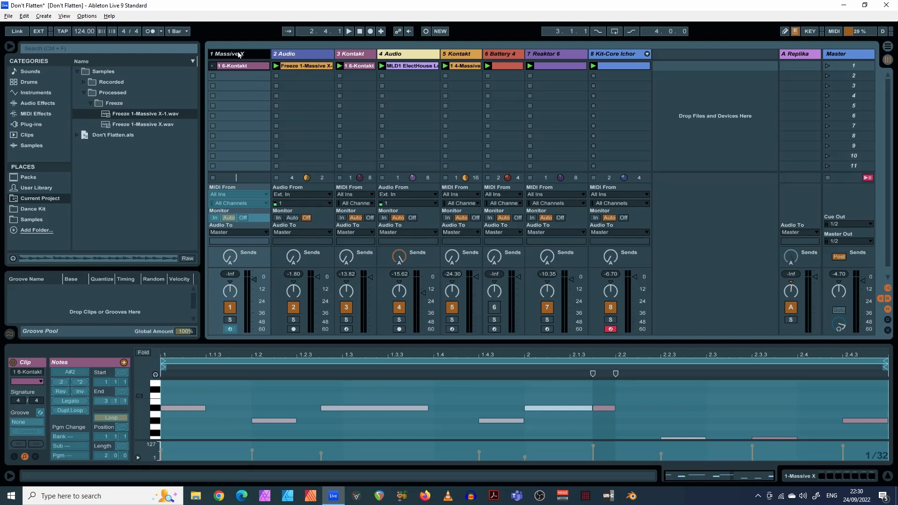
Step: Unfreeze the Massive X MIDI track from its header context menu, leaving the audio copy in place
right_click(238, 54)
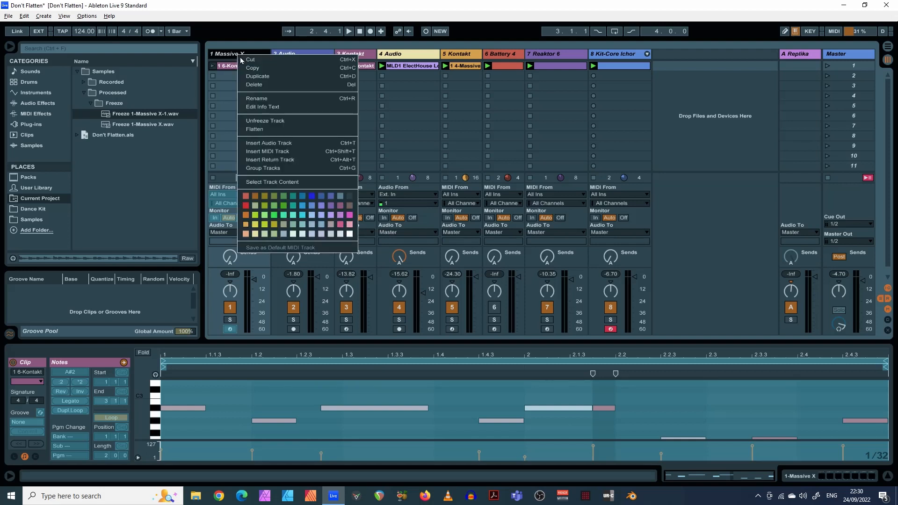
mouse_move(277, 126)
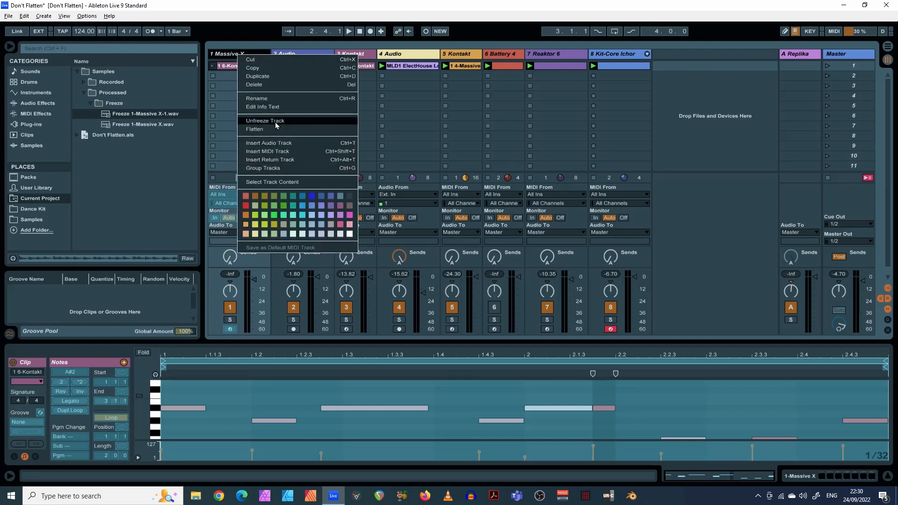
left_click(264, 120)
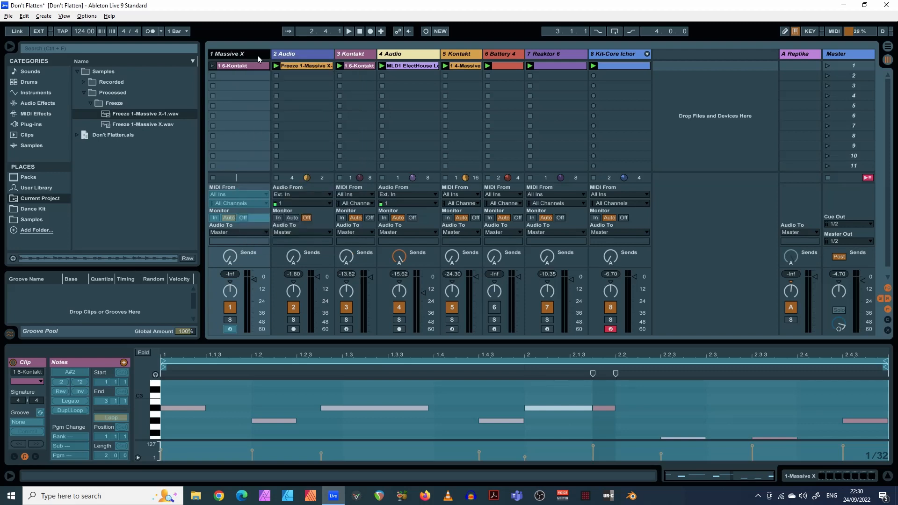